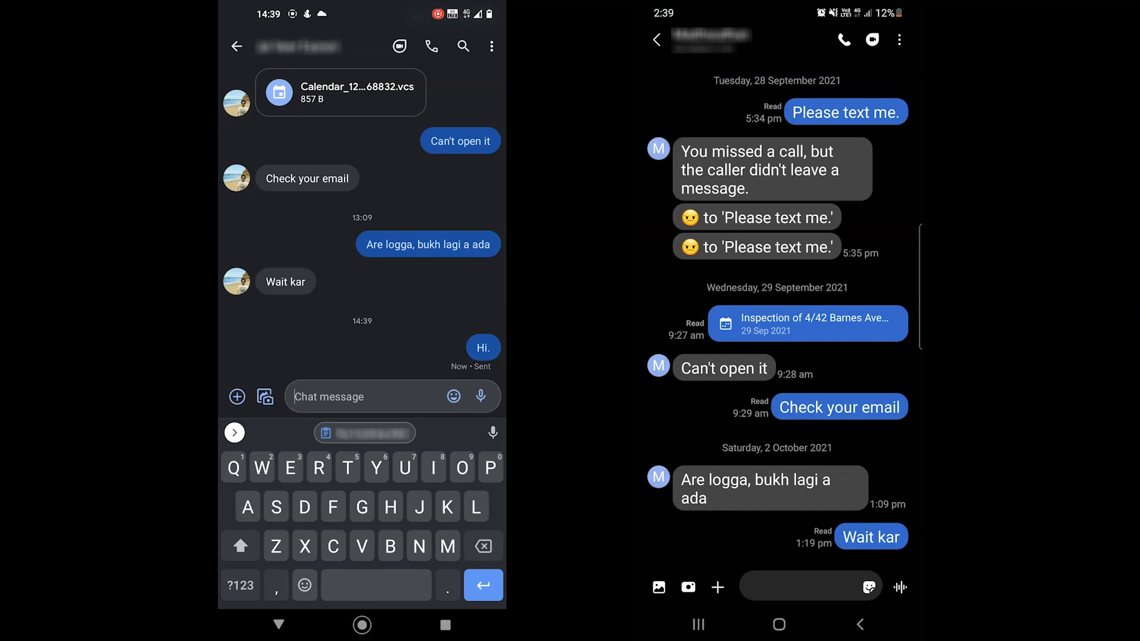
# Step: Send 'Hi.', wait for it to show Read, then start typing 'What's up' on the second phone
pyautogui.click(234, 433)
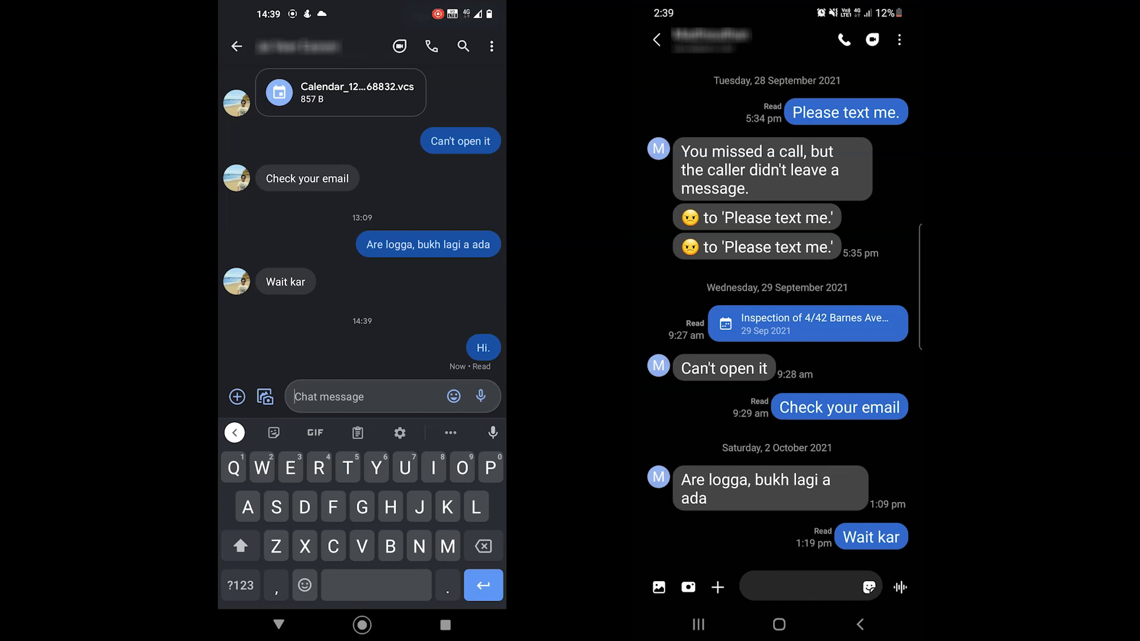
pyautogui.scroll(3)
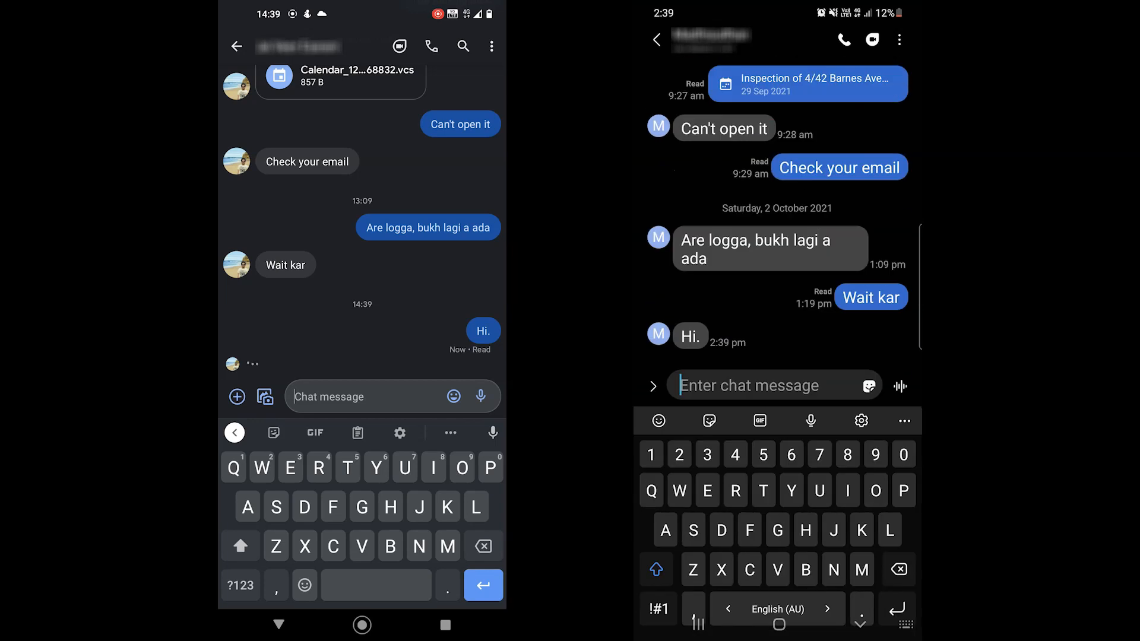
pyautogui.write("What's up")
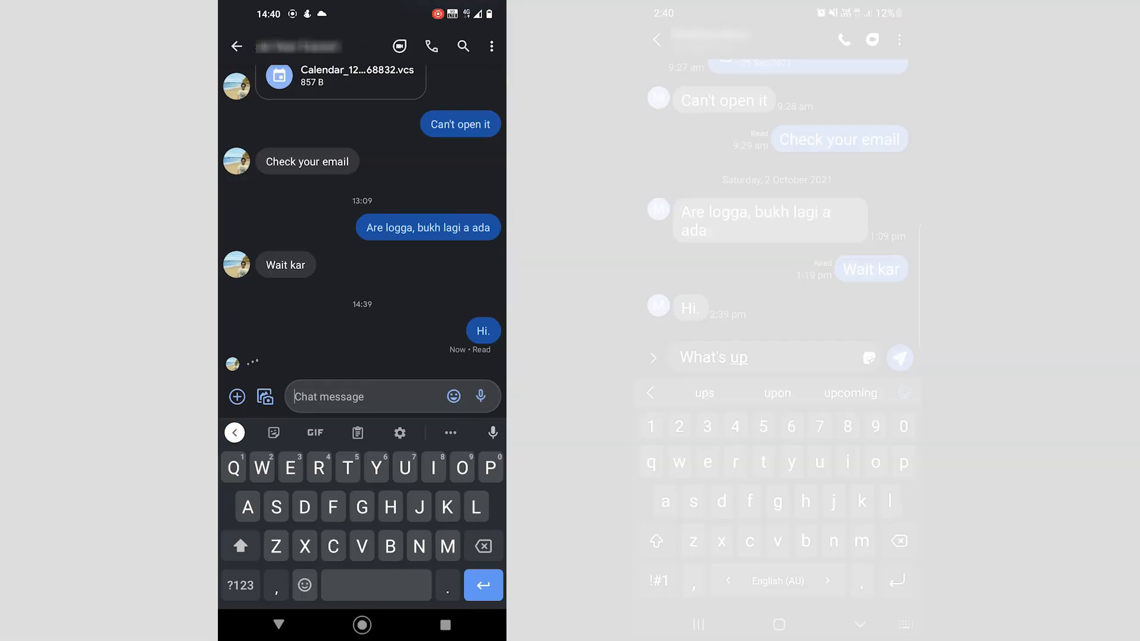
pyautogui.click(900, 357)
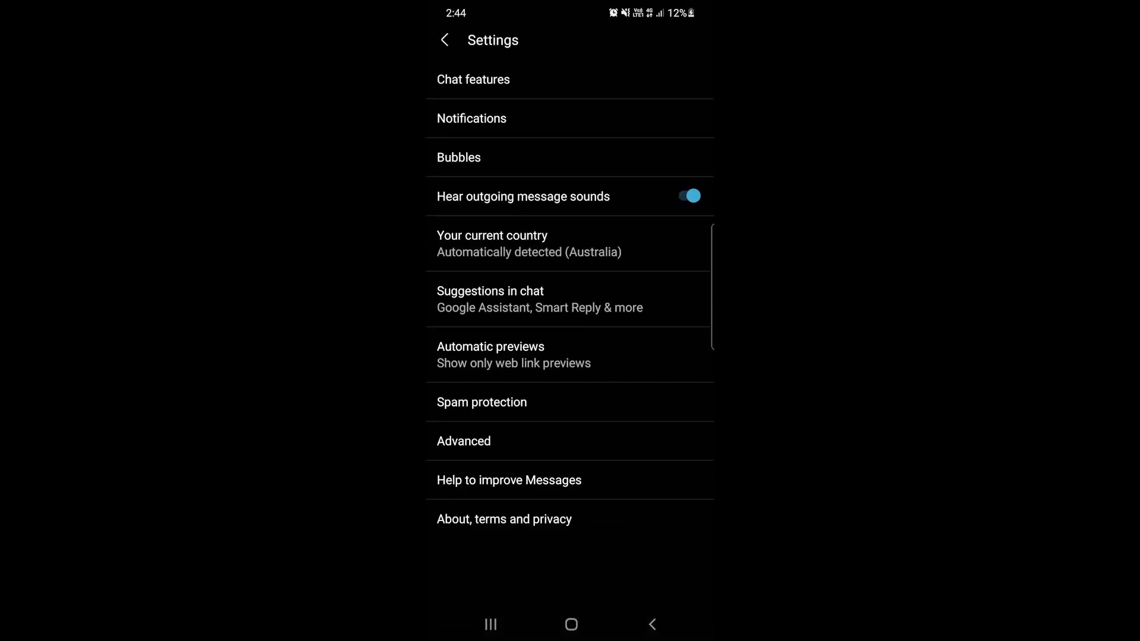
# Step: Confirm read receipts and typing indicators are on, then begin number verification at the phone field
pyautogui.click(473, 79)
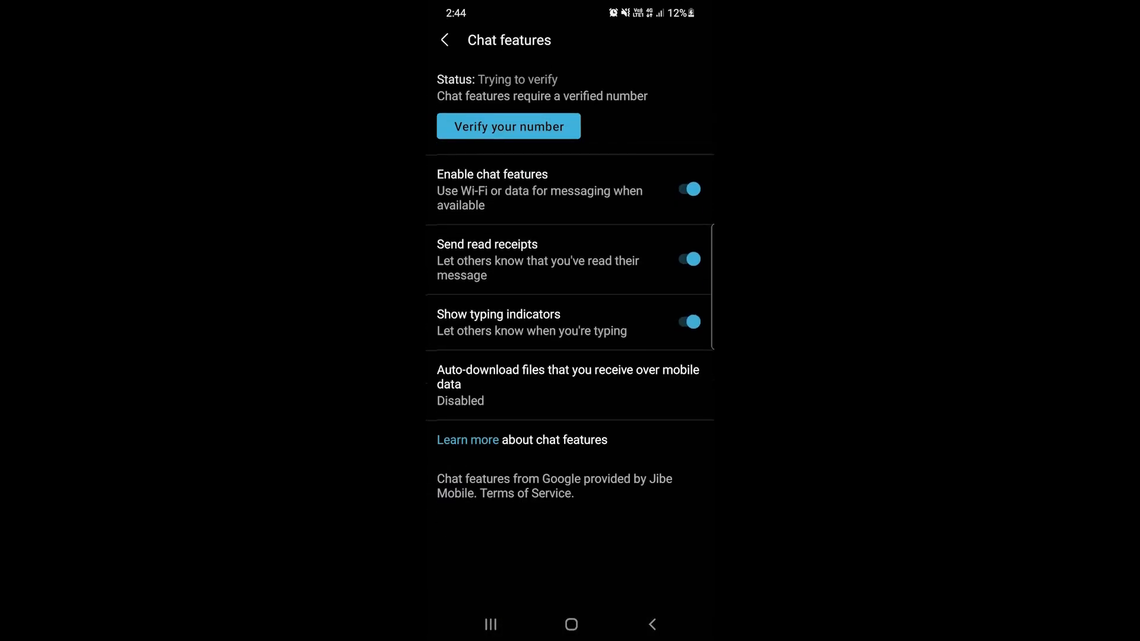
pyautogui.click(509, 126)
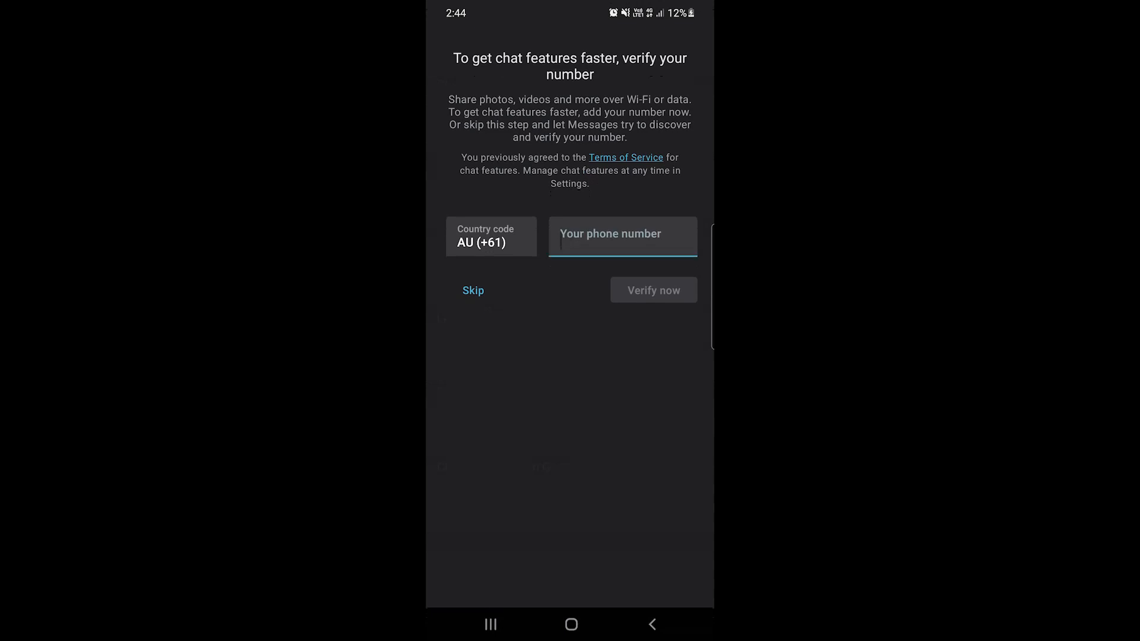
pyautogui.click(622, 236)
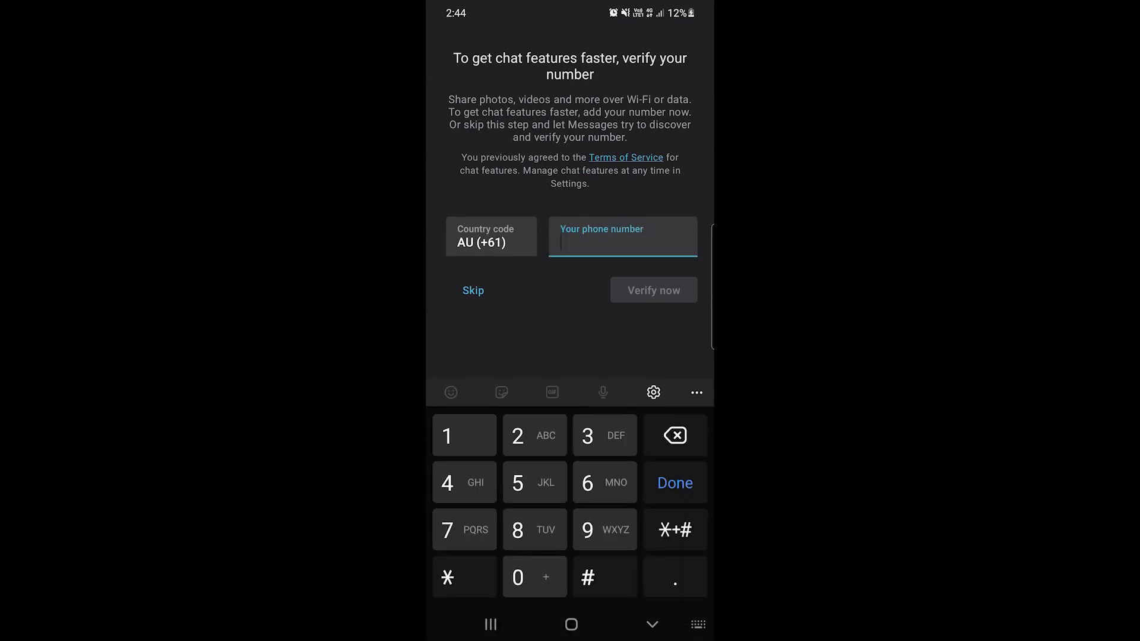
pyautogui.click(517, 576)
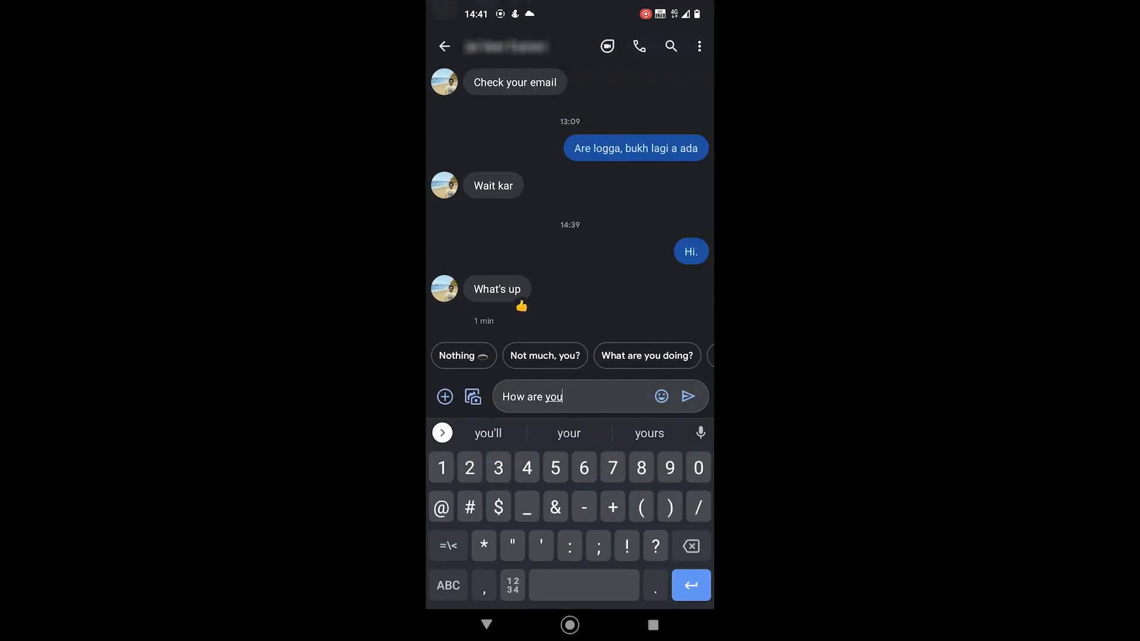
# Step: Send 'What's up' from the second phone
pyautogui.click(687, 396)
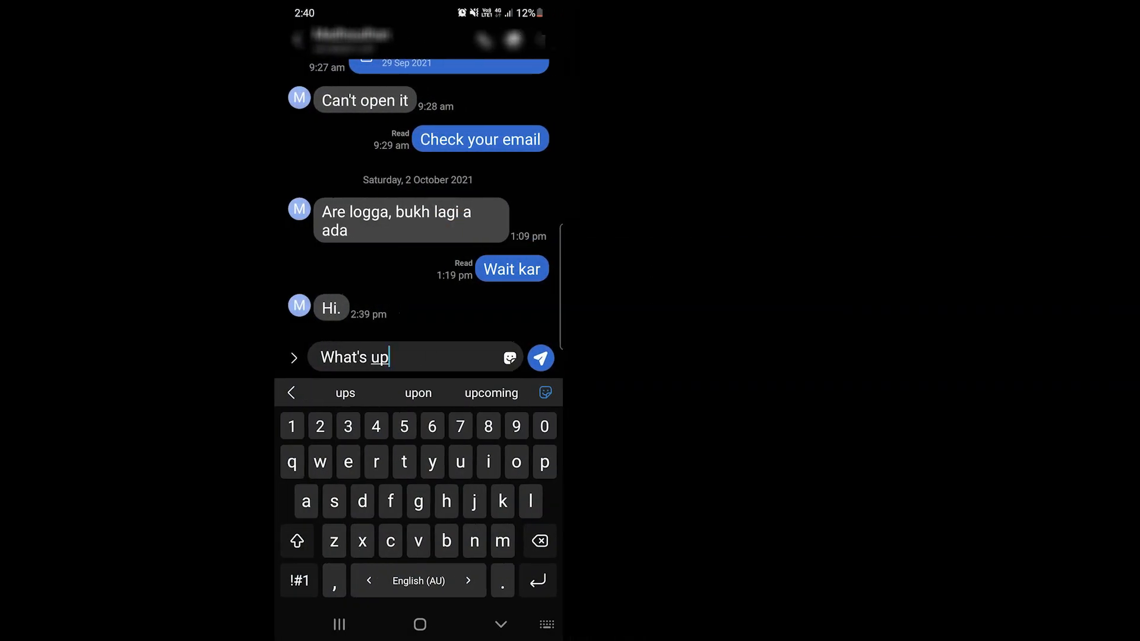
pyautogui.click(541, 357)
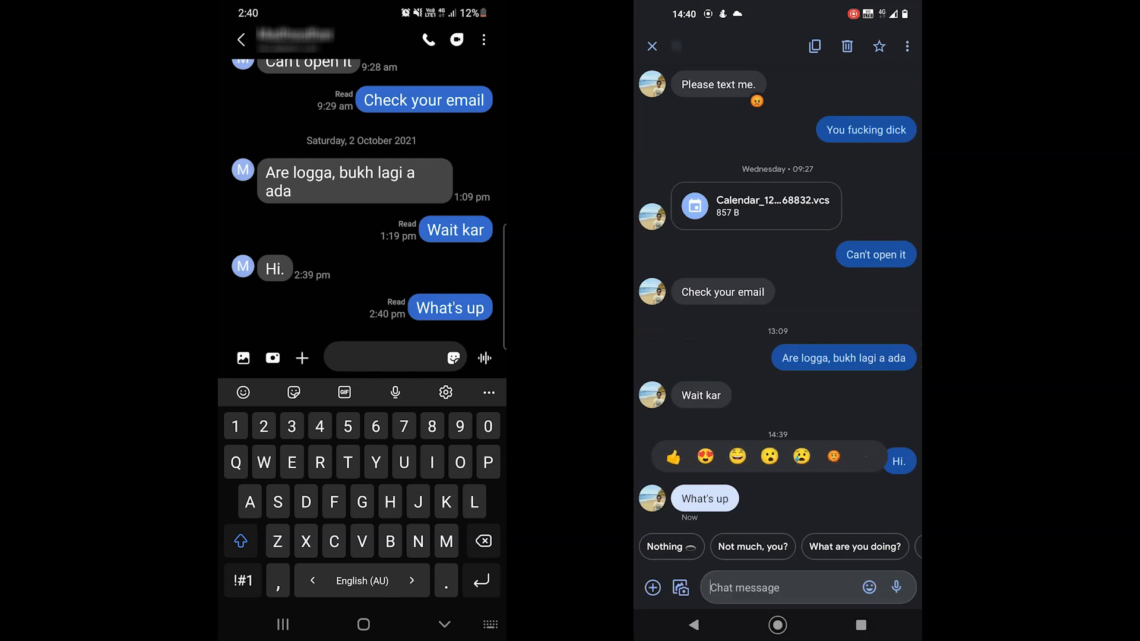
# Step: Add a thumbs-up reaction to the 'What's up' bubble
pyautogui.click(670, 457)
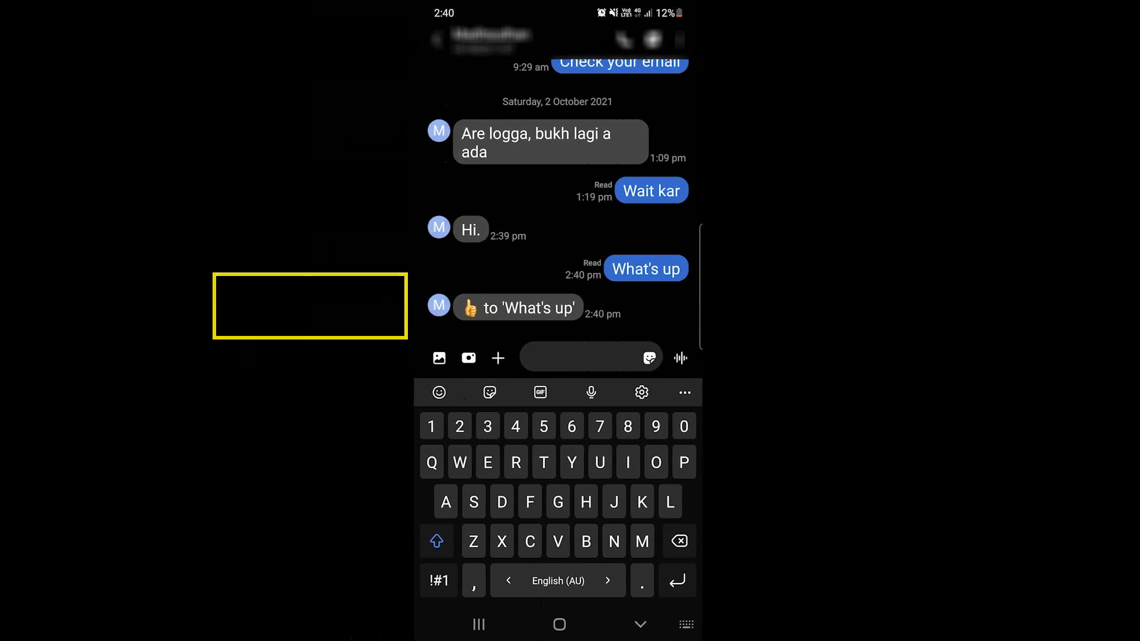
pyautogui.click(640, 624)
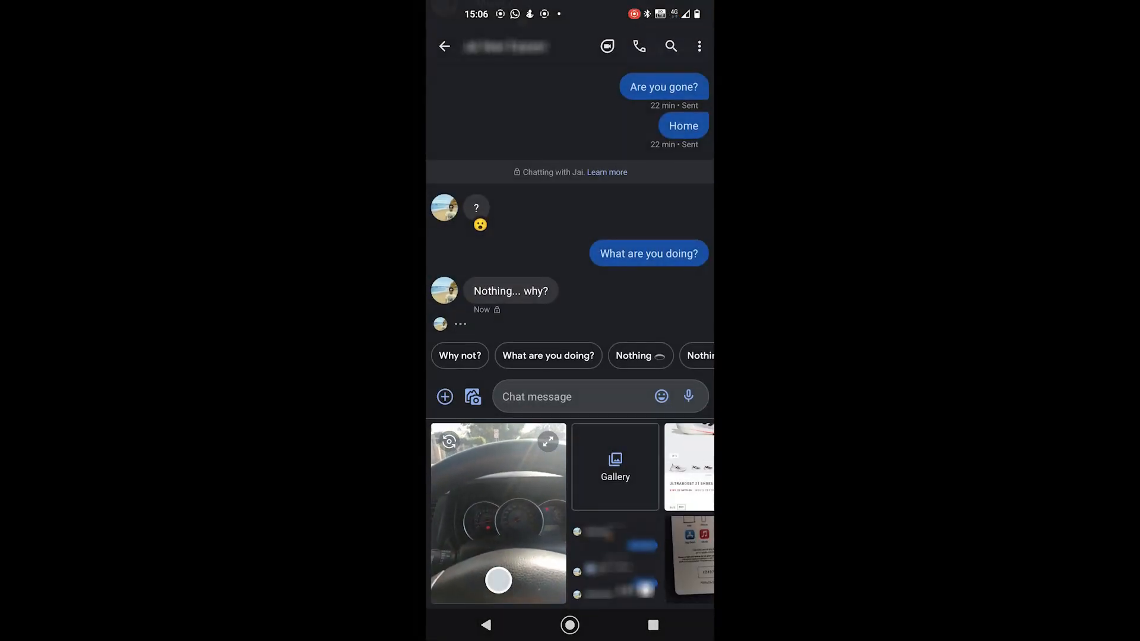
# Step: Attach the car dashboard photo and send it
pyautogui.click(497, 512)
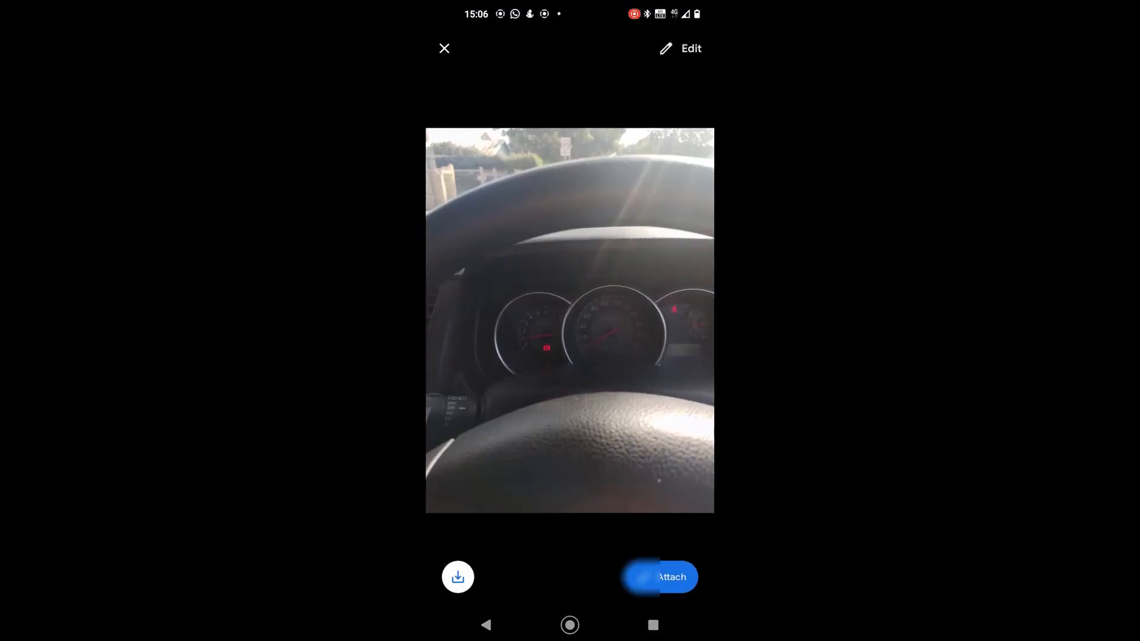
pyautogui.click(659, 577)
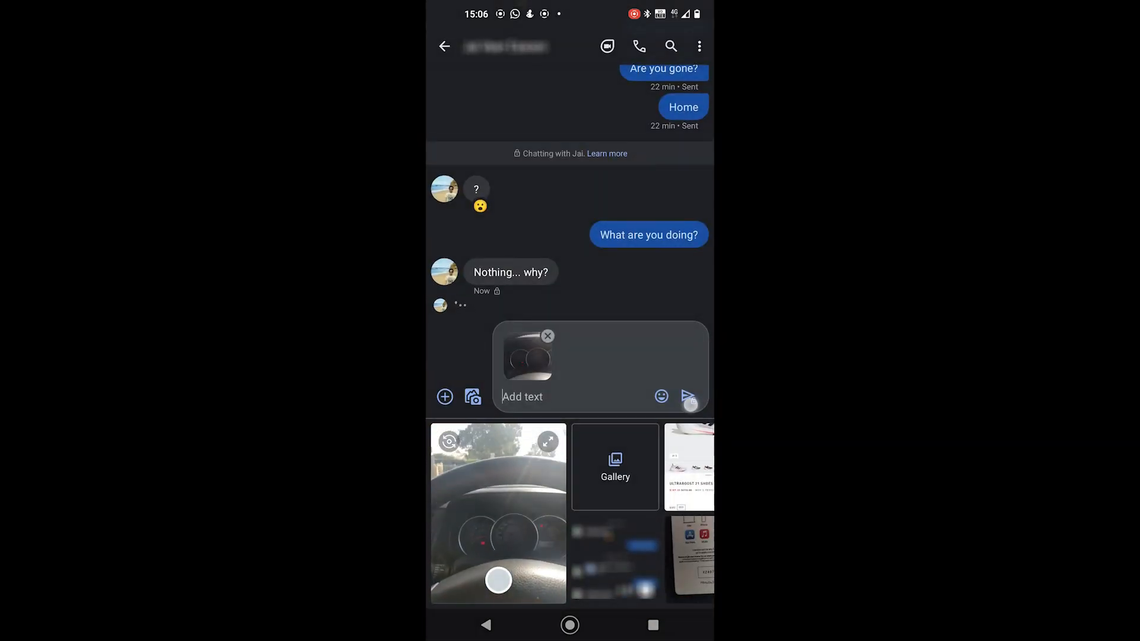
pyautogui.click(688, 396)
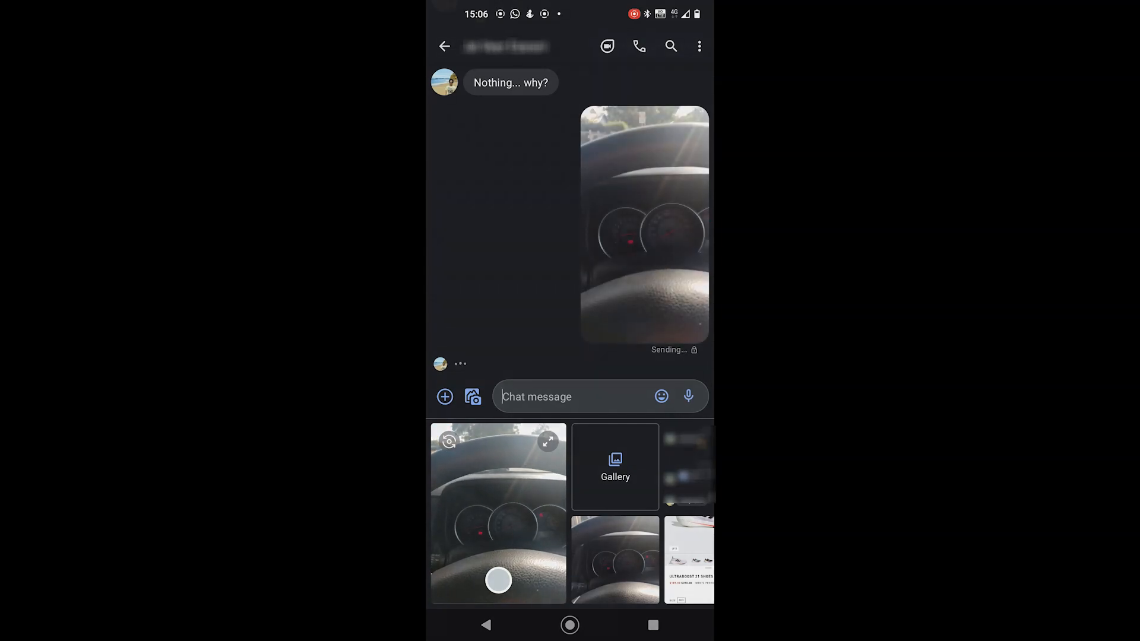